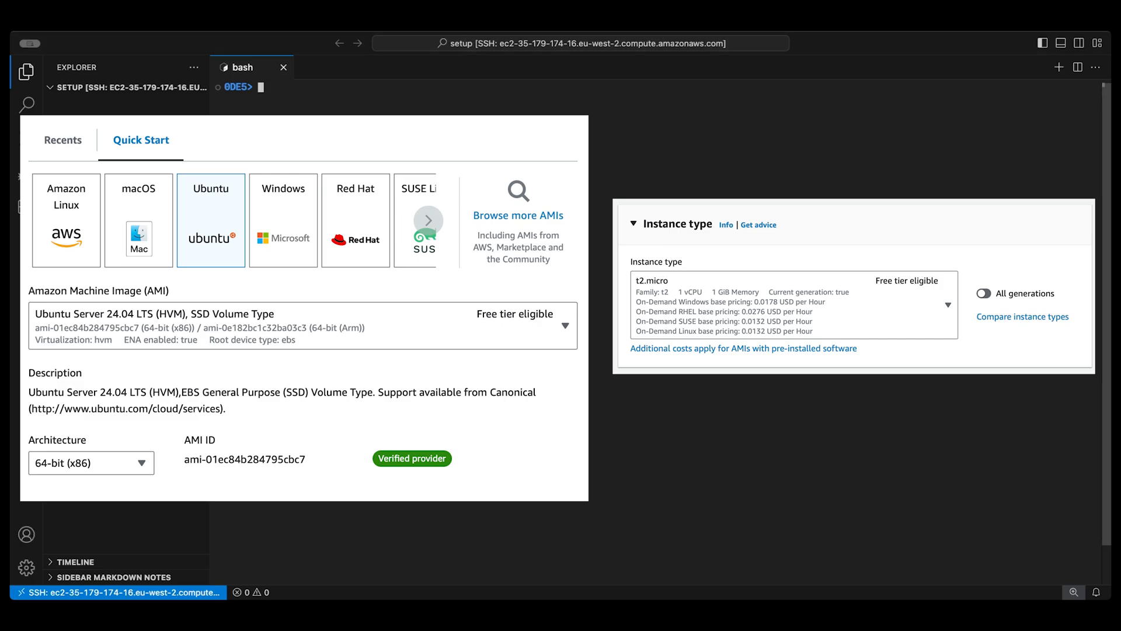
- Refresh the EC2 Launch Instance page with Ubuntu 24.04, 64-bit x86 and t2.micro selected
key("Ctrl+r")
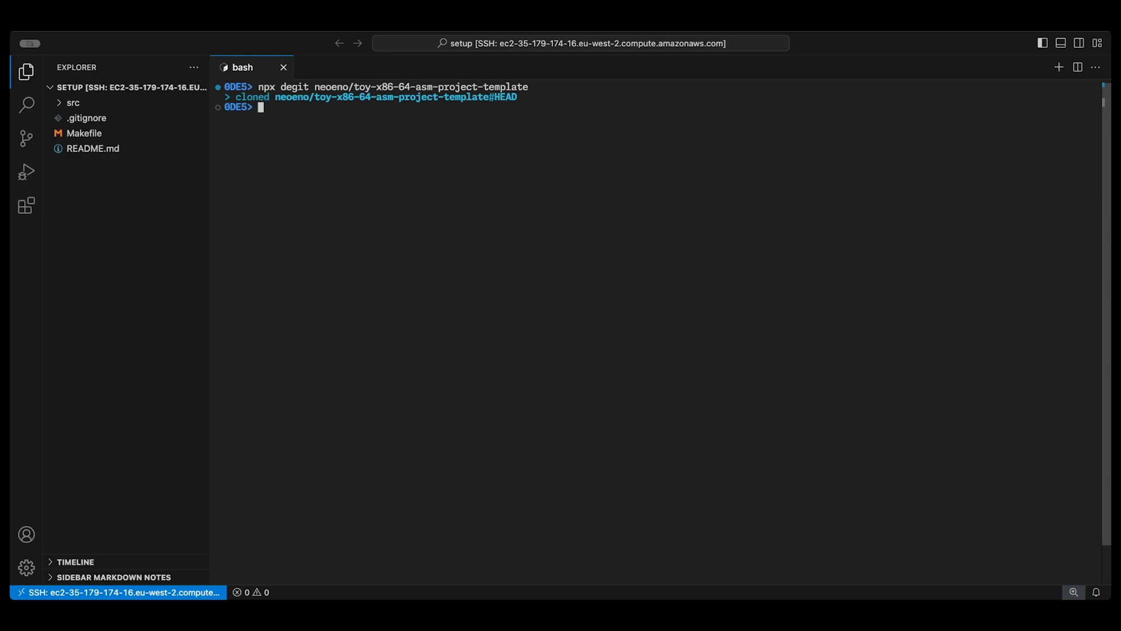
- Run make check to verify the toolchain, then bring up src/main.s in the editor
type("make check")
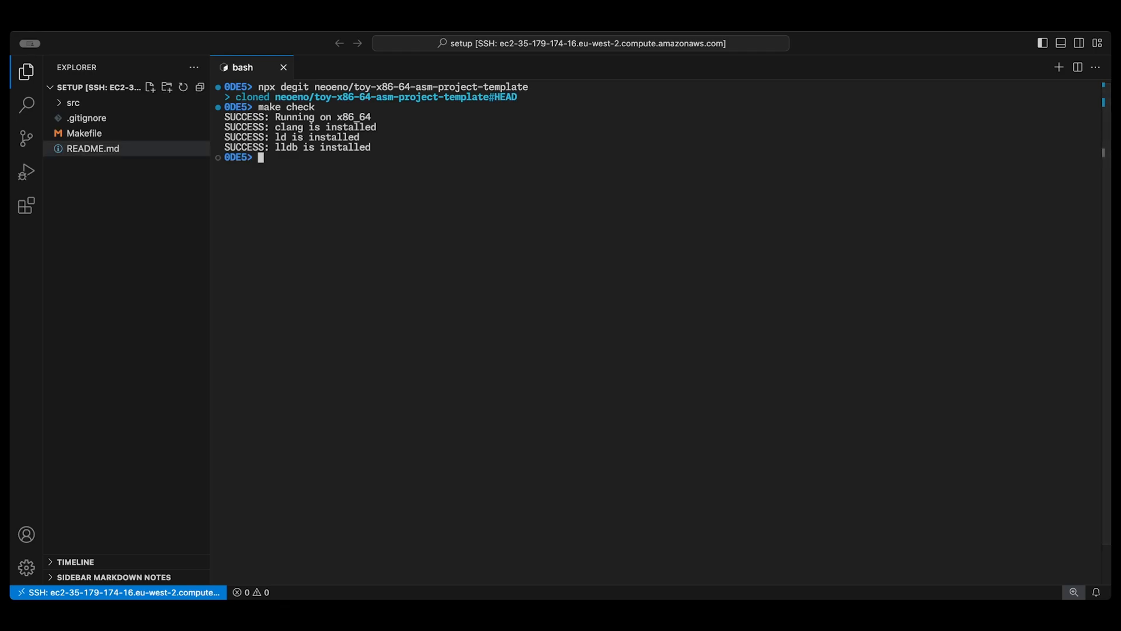
left_click(72, 103)
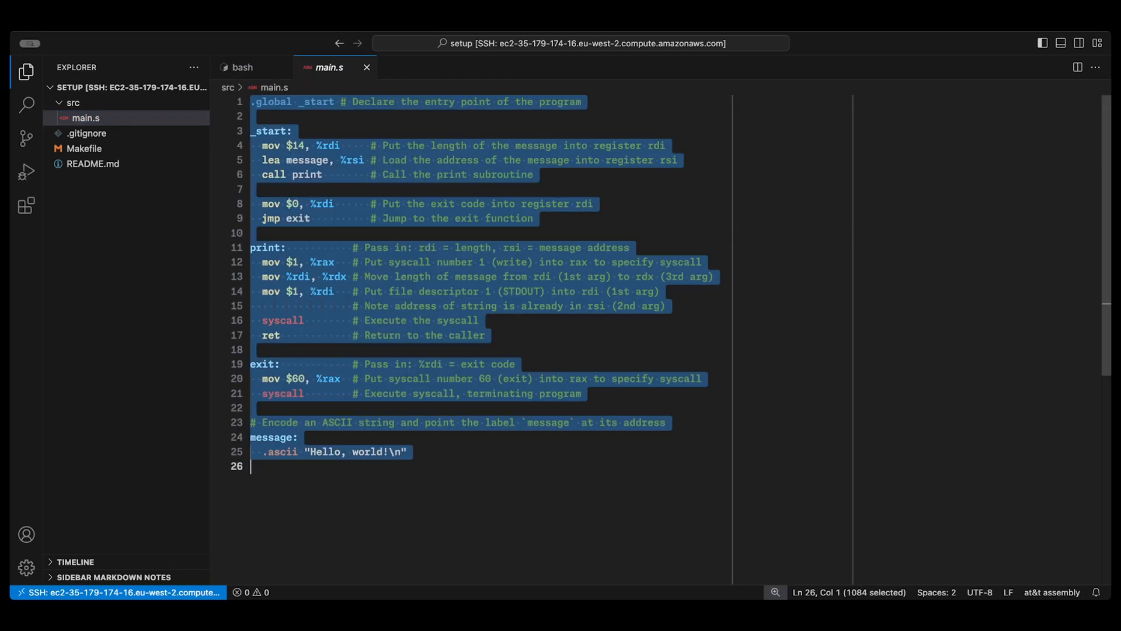
- Clear main.s and begin it with the '.global _start' declaration on line 1
key("Delete")
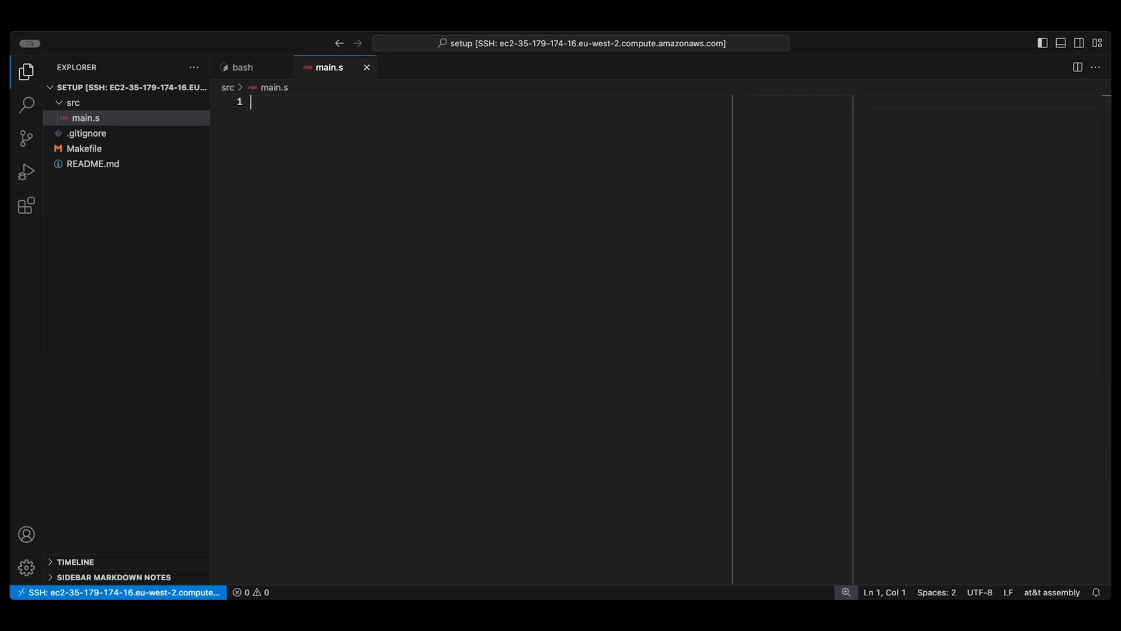
left_click(241, 68)
type("make run")
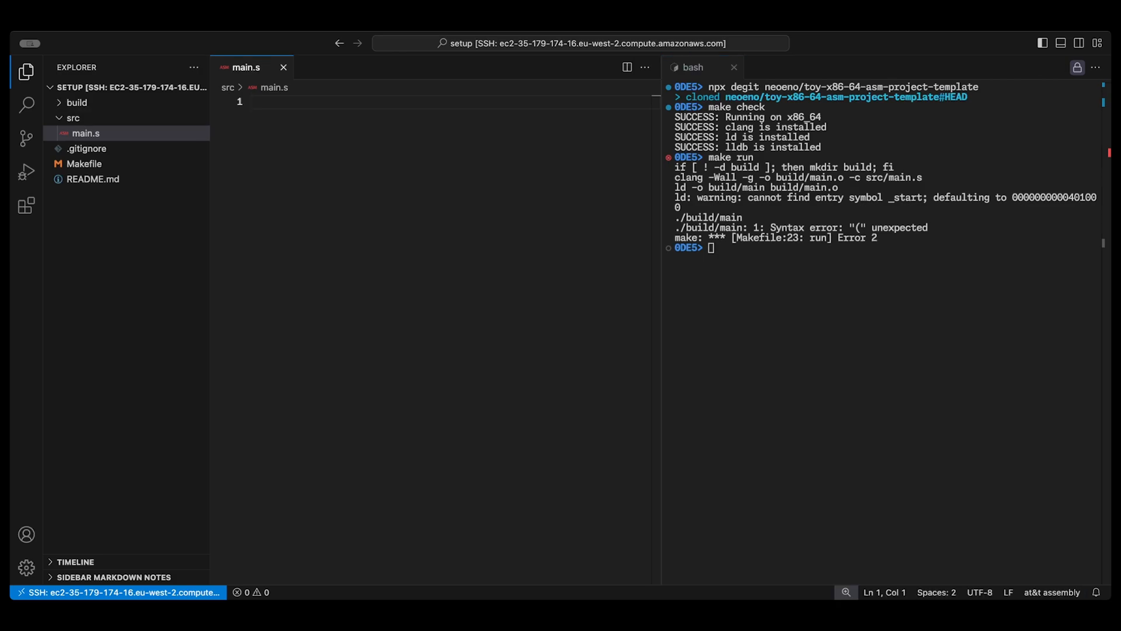
type(".global _start")
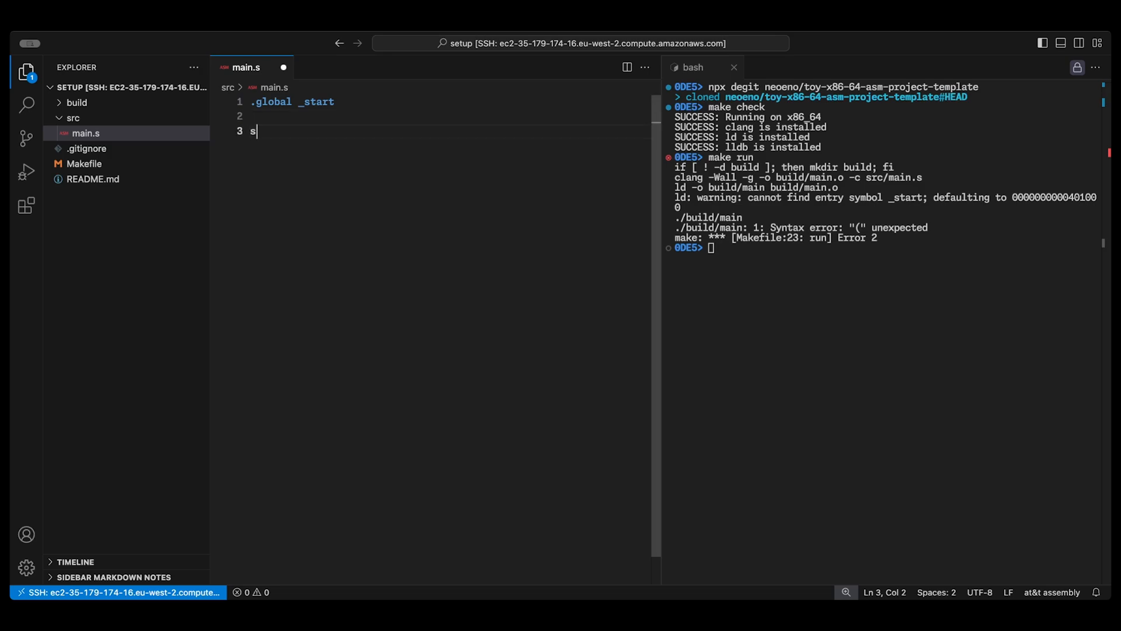
type("t")
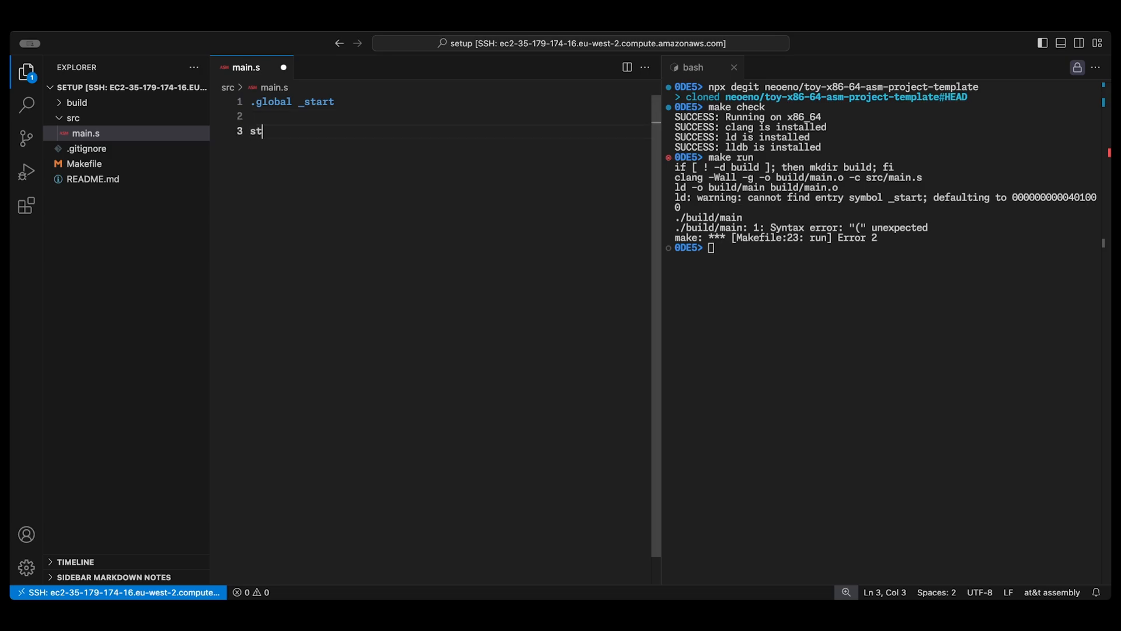
key("Backspace")
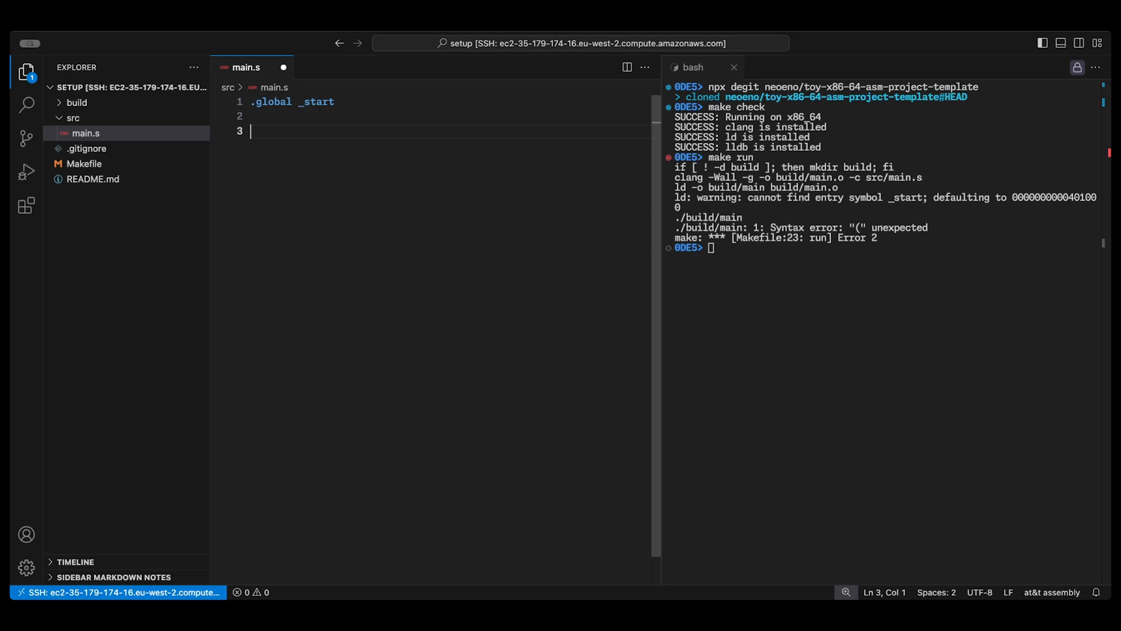
- Write the _start: label followed by 'mov $60, %rax' for the exit syscall number
type("_start:")
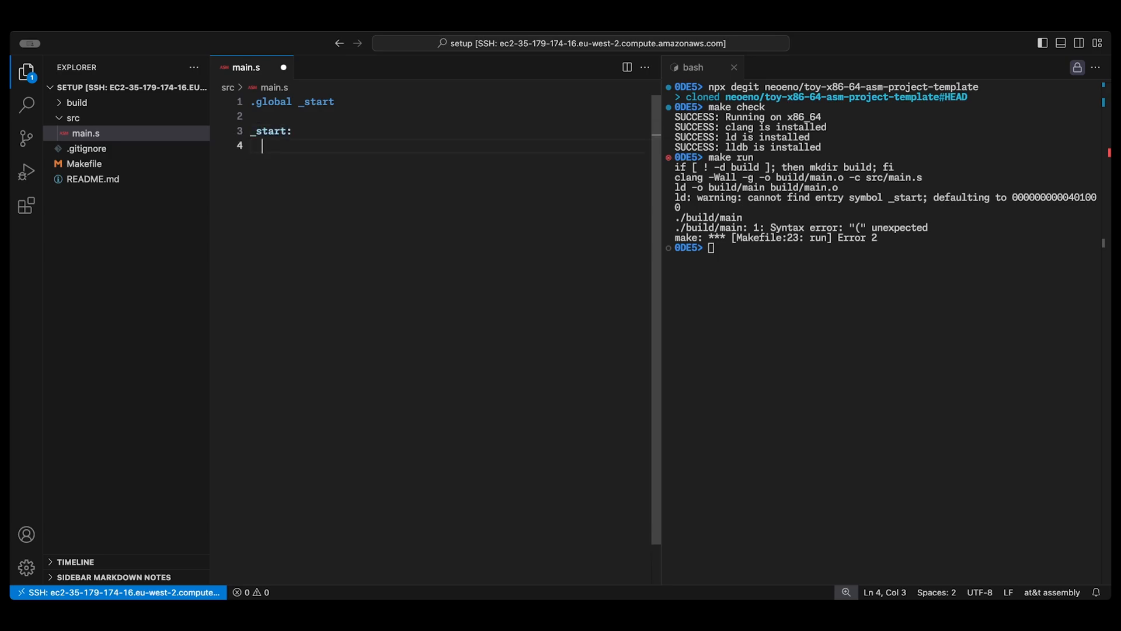
type("mov")
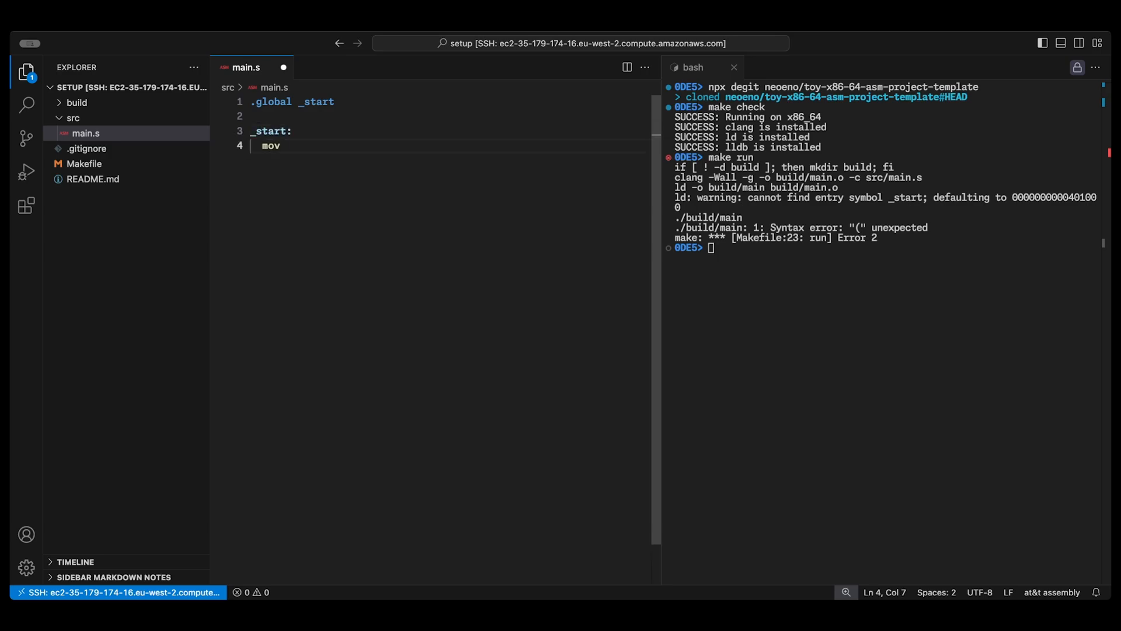
type("$60, %")
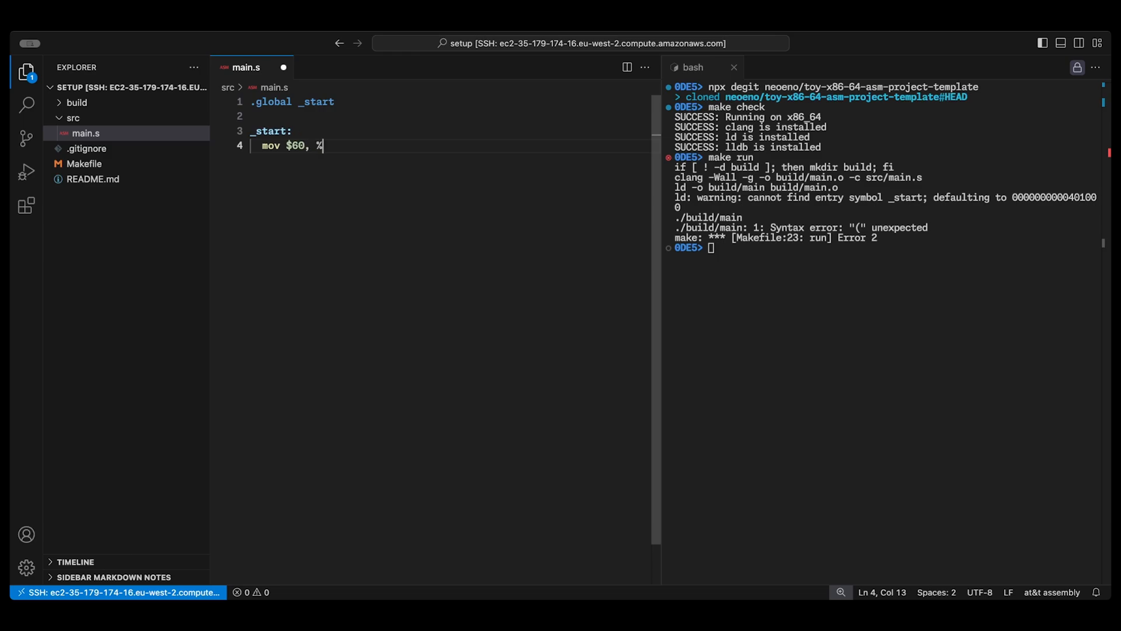
type("rax")
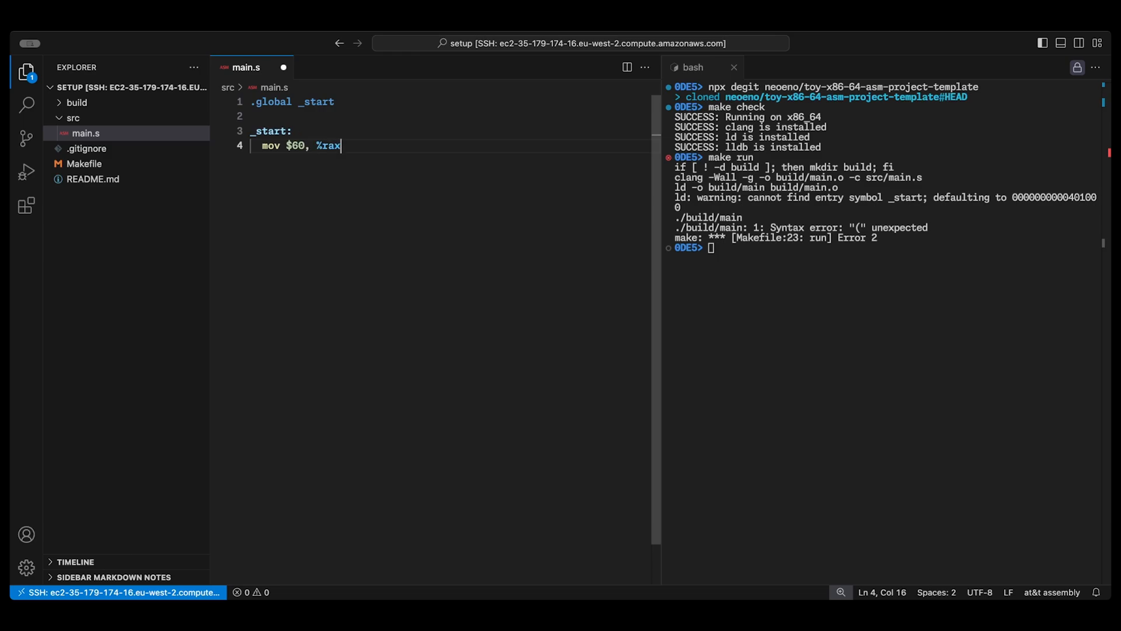
key("Return")
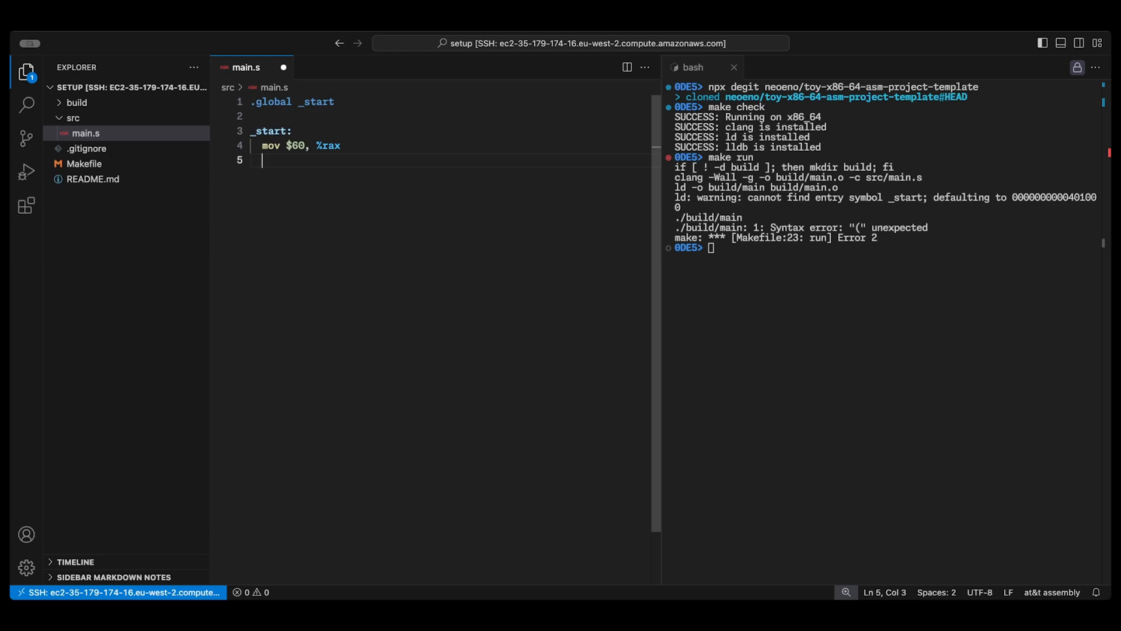
- Add 'mov $77, %rdi' and 'syscall' so the program exits with code 77
type("mov")
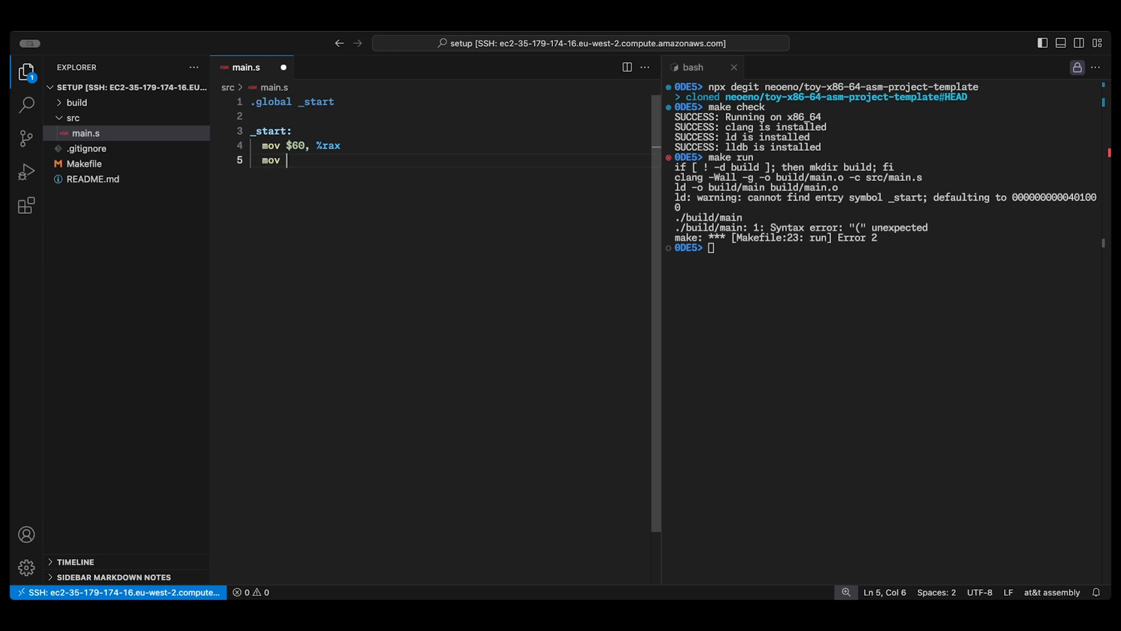
type("$7")
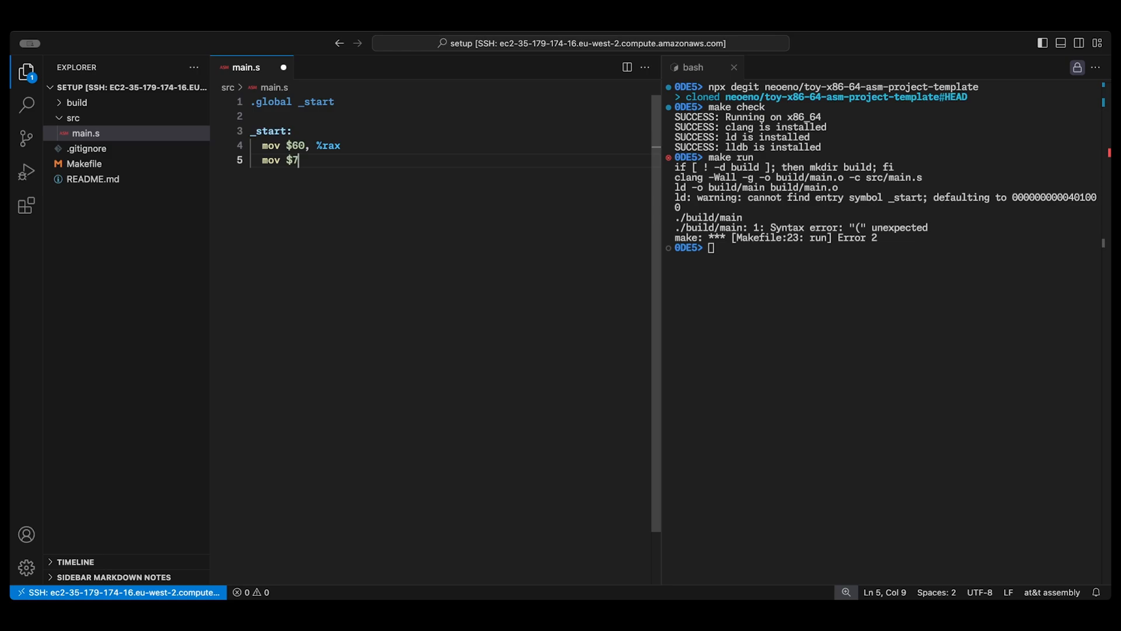
type("7")
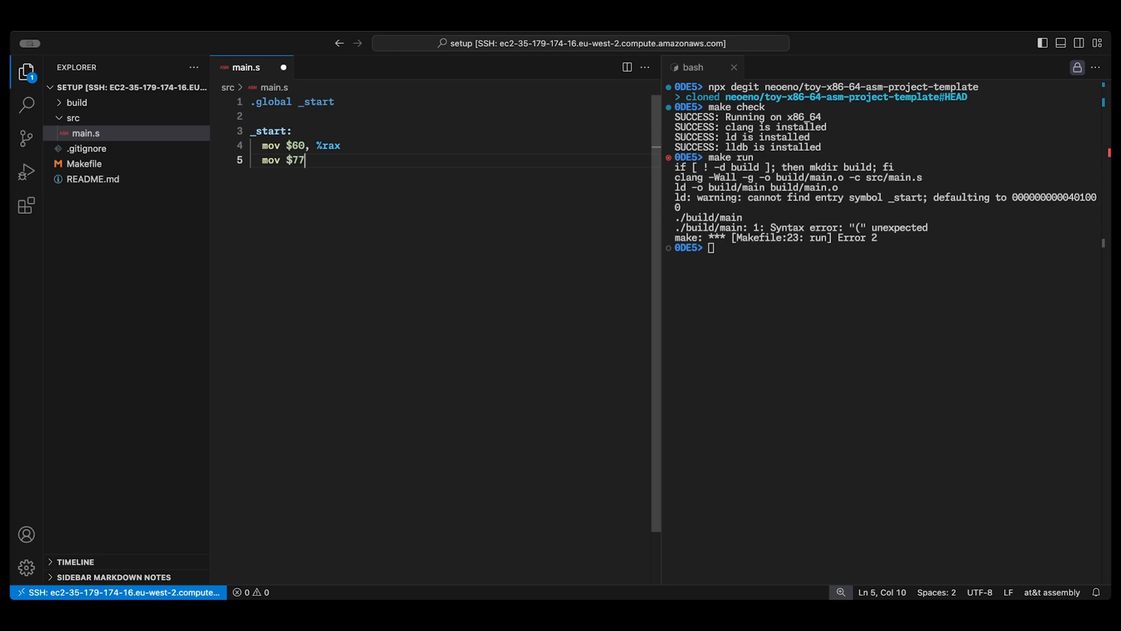
type(", %")
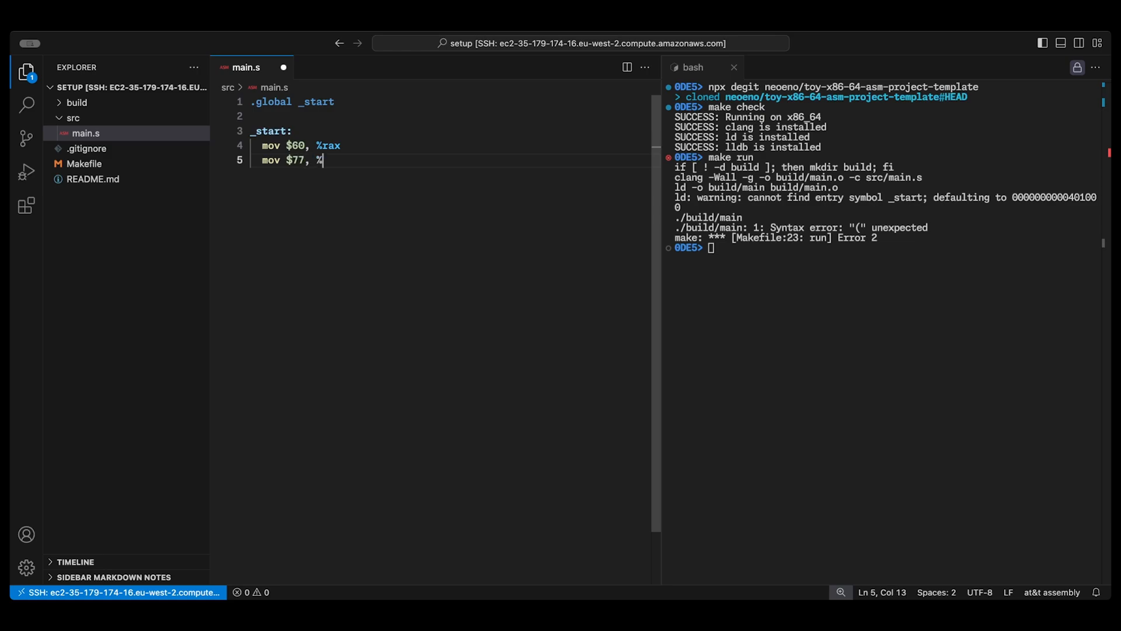
type("rdi")
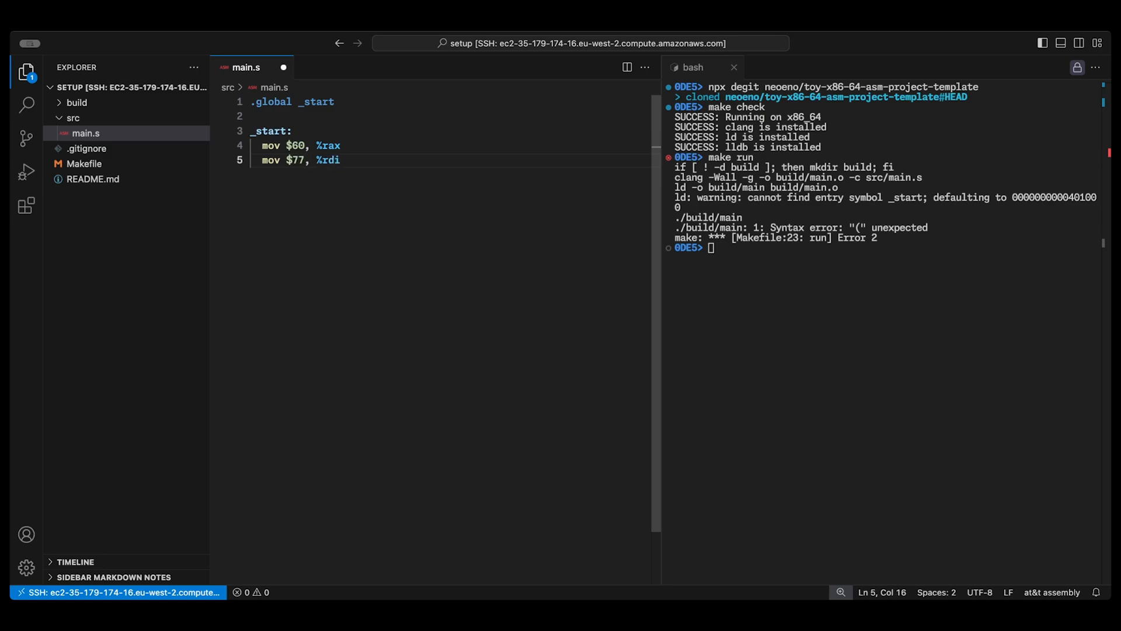
type("sys")
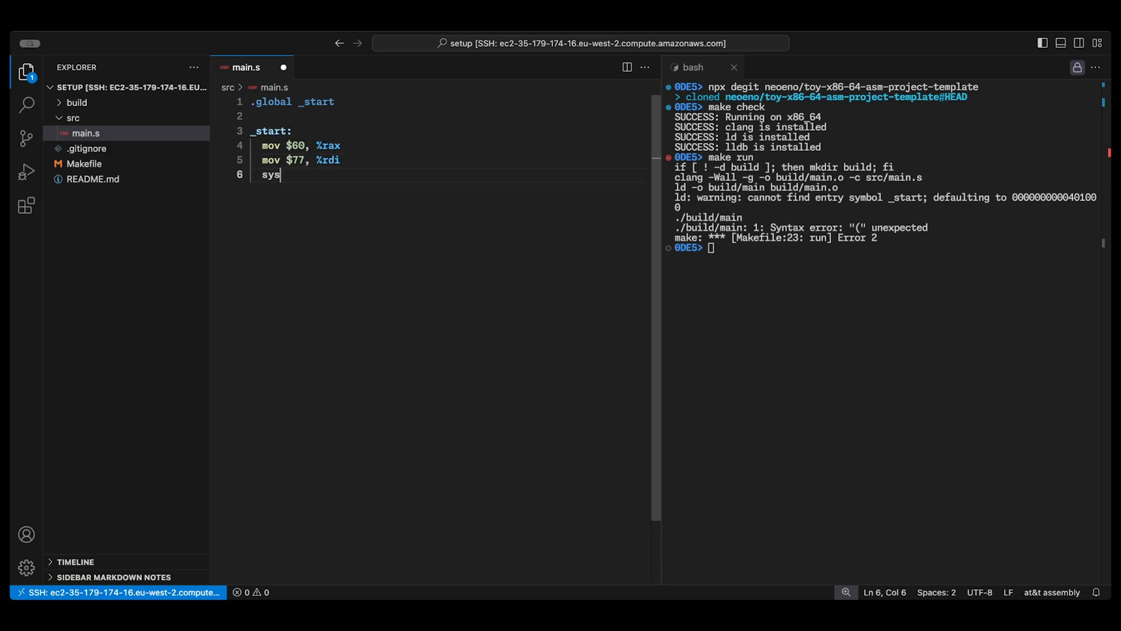
type("call")
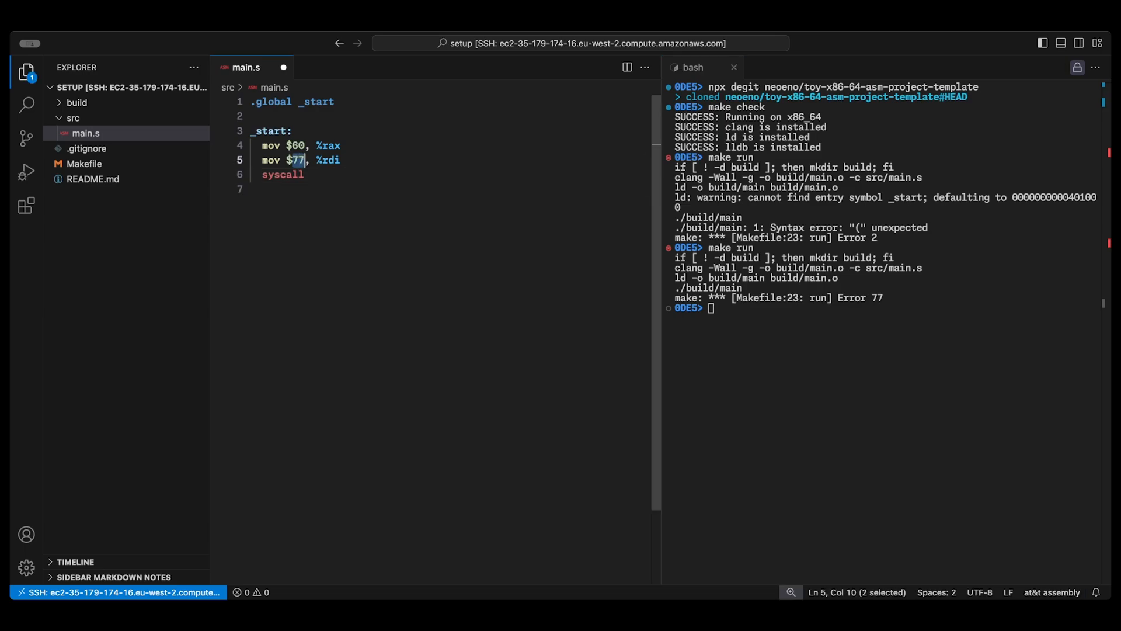
type("0")
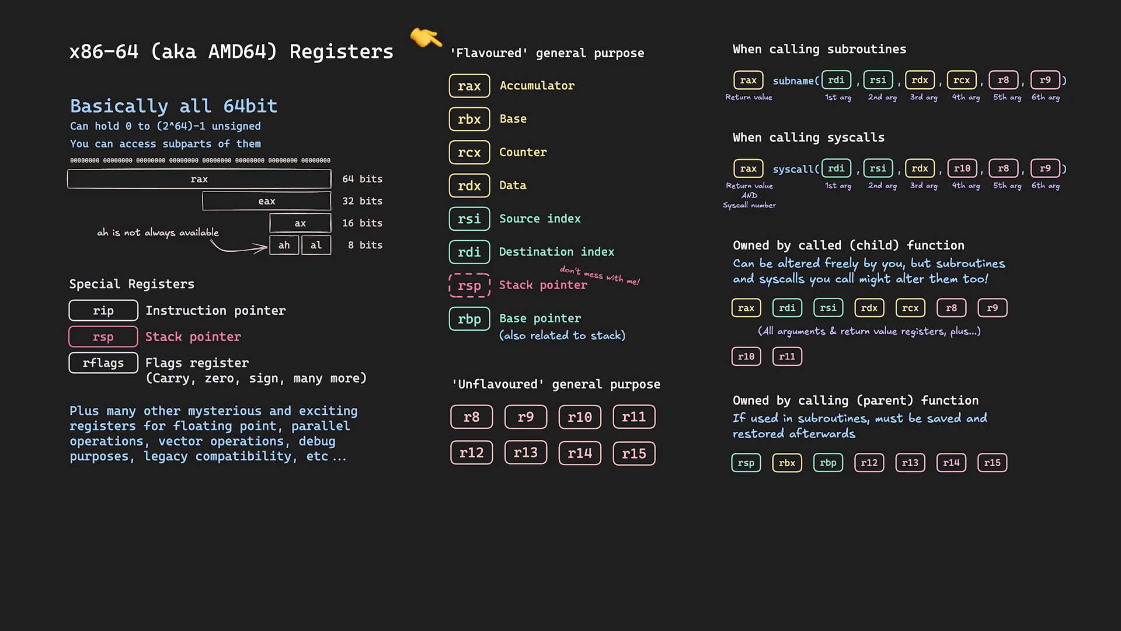
mouse_move(427, 368)
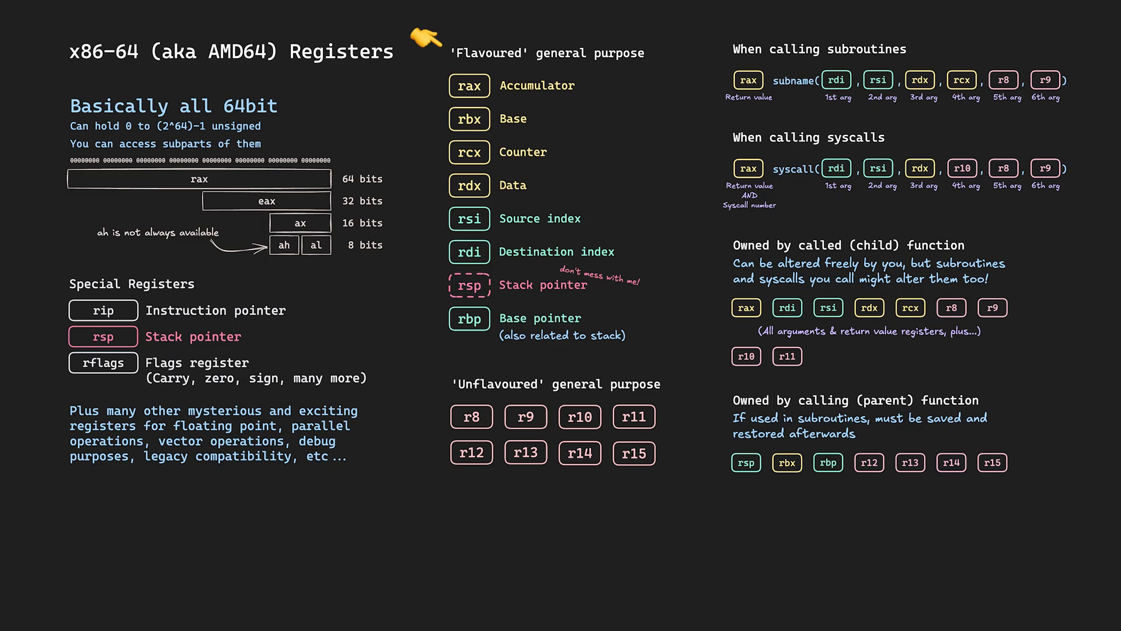
mouse_move(429, 368)
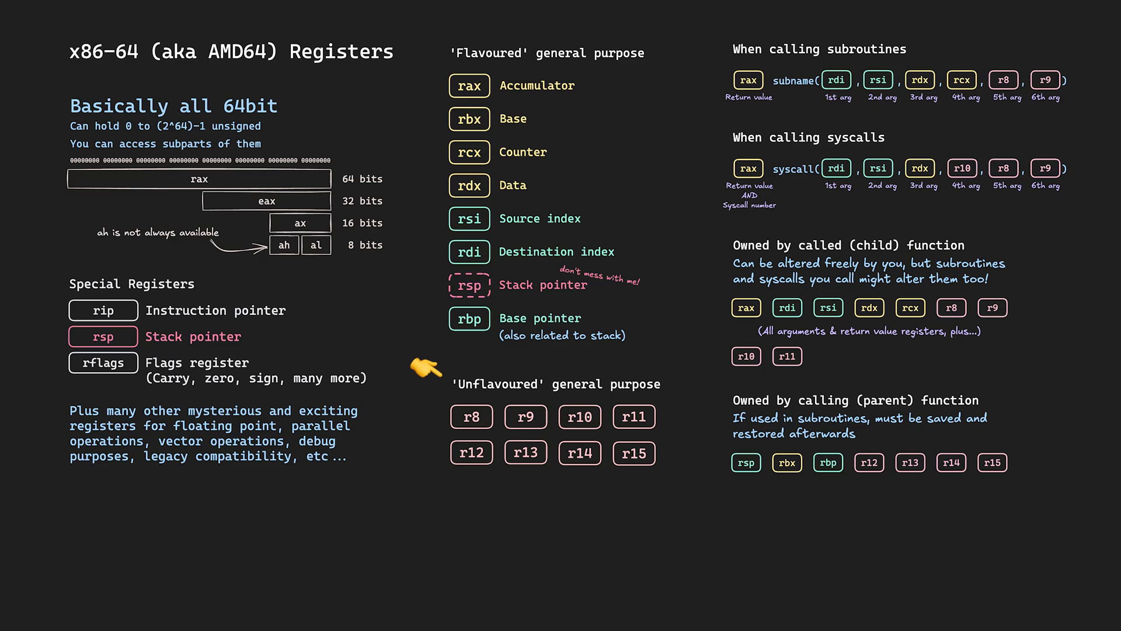
mouse_move(427, 40)
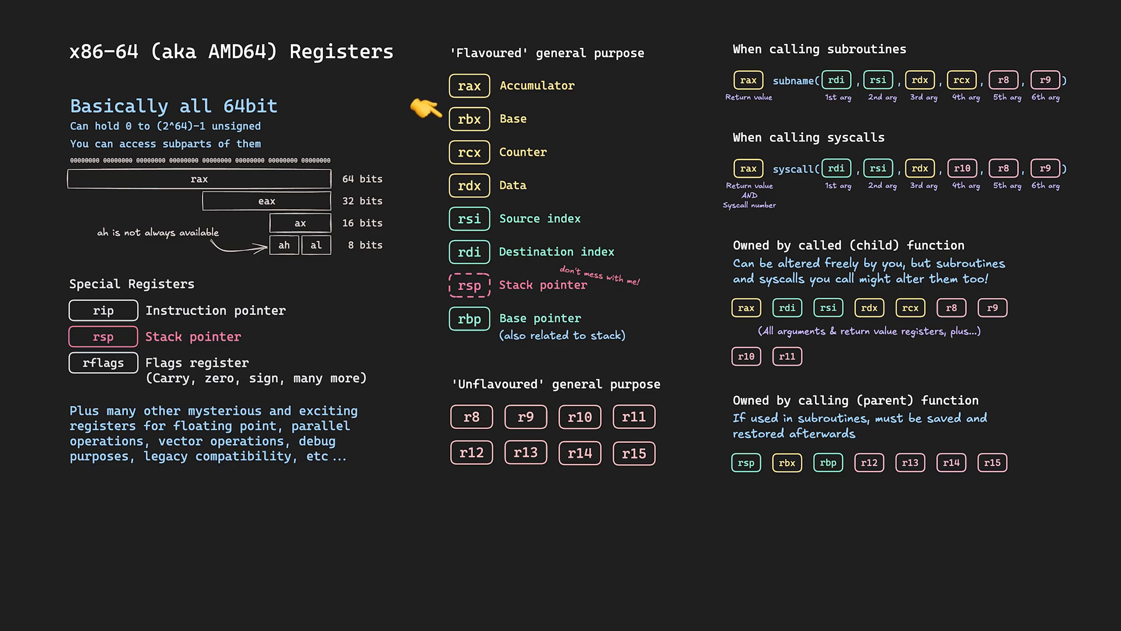
mouse_move(425, 138)
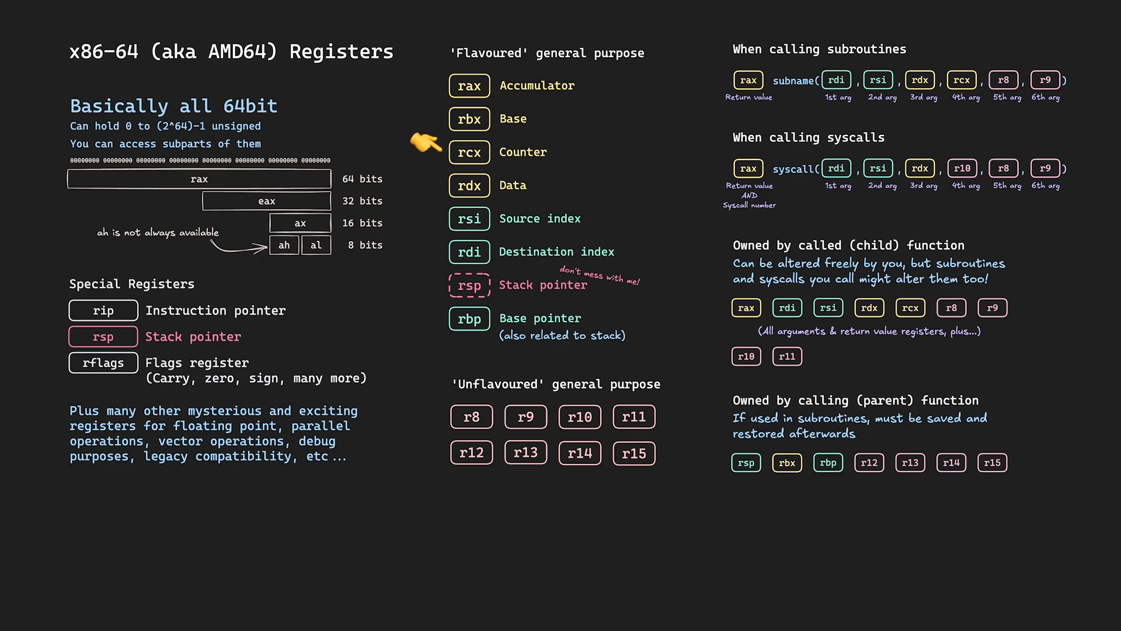
mouse_move(425, 178)
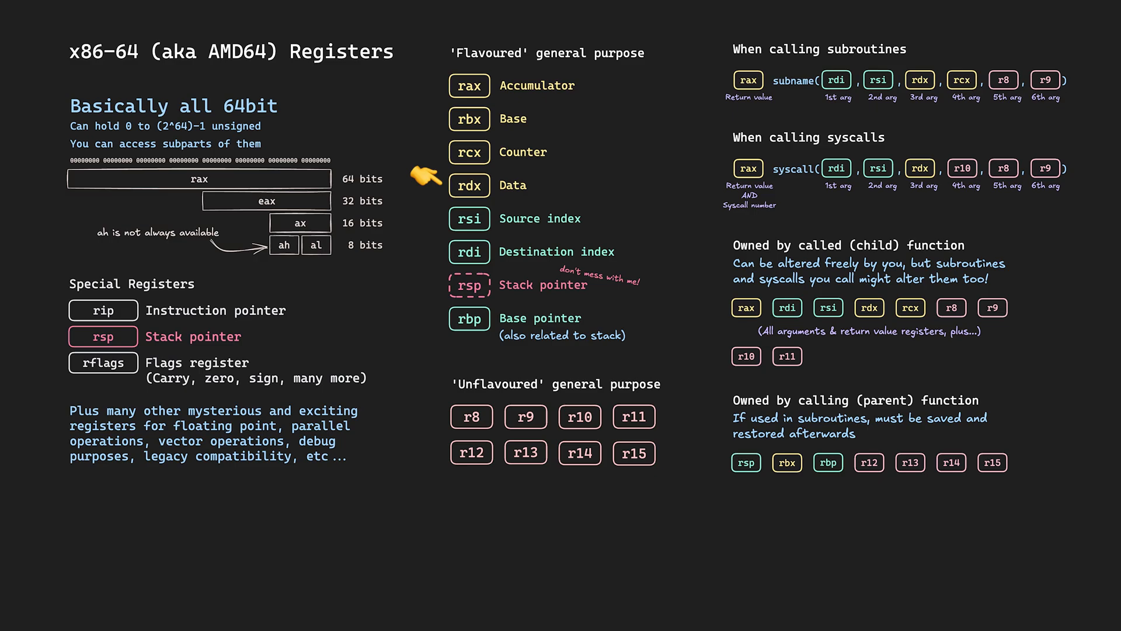
mouse_move(427, 217)
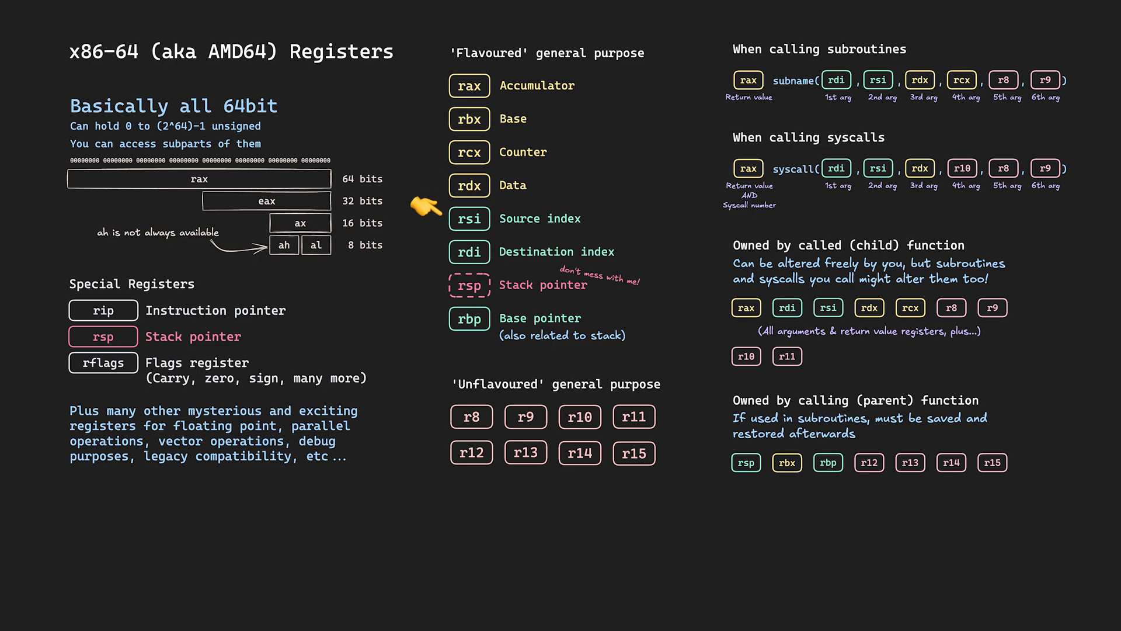
mouse_move(425, 237)
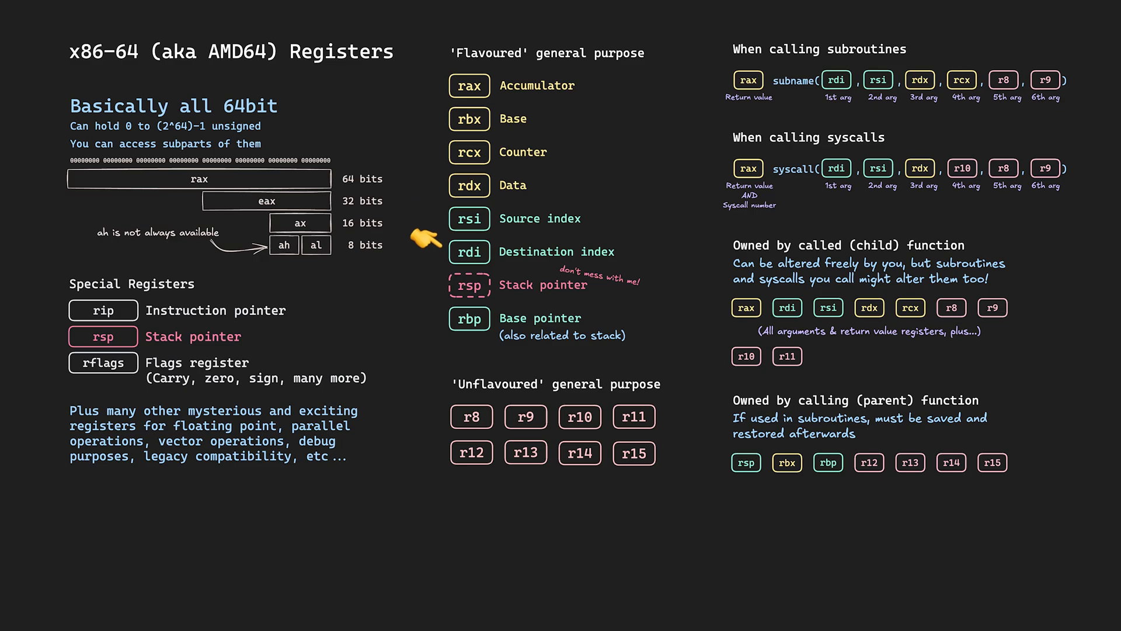
mouse_move(429, 269)
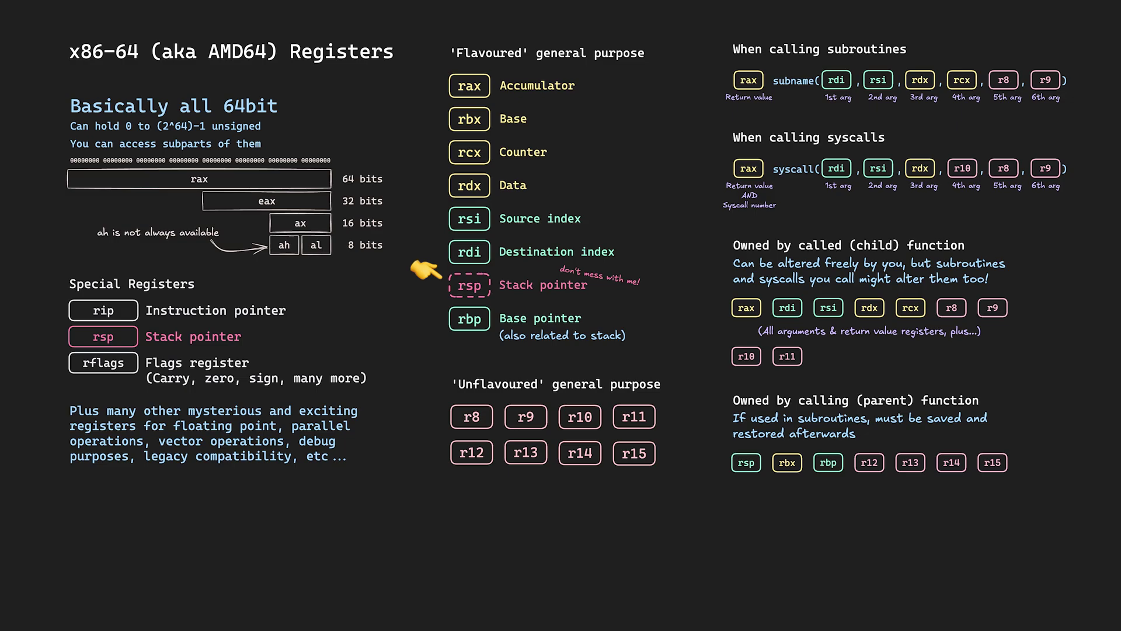
mouse_move(425, 316)
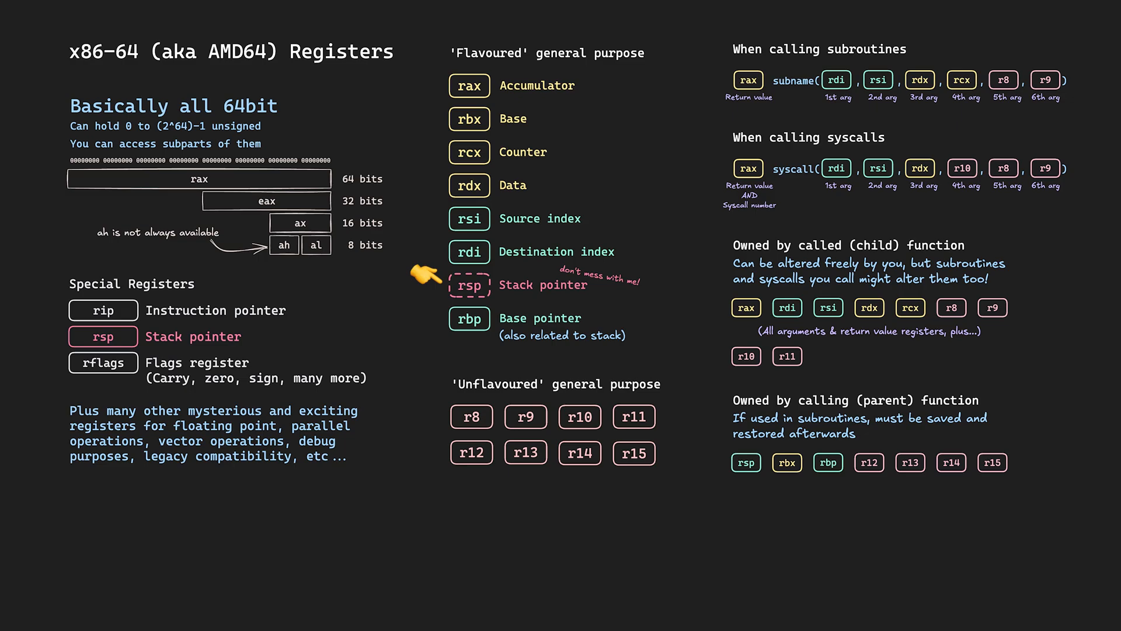
mouse_move(44, 297)
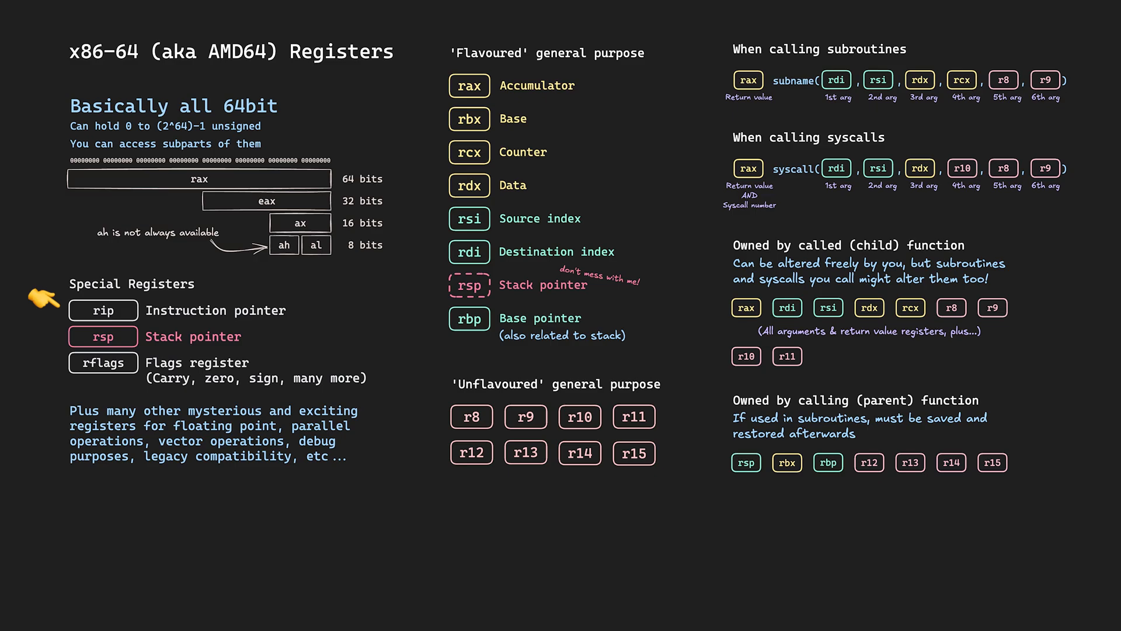
mouse_move(47, 349)
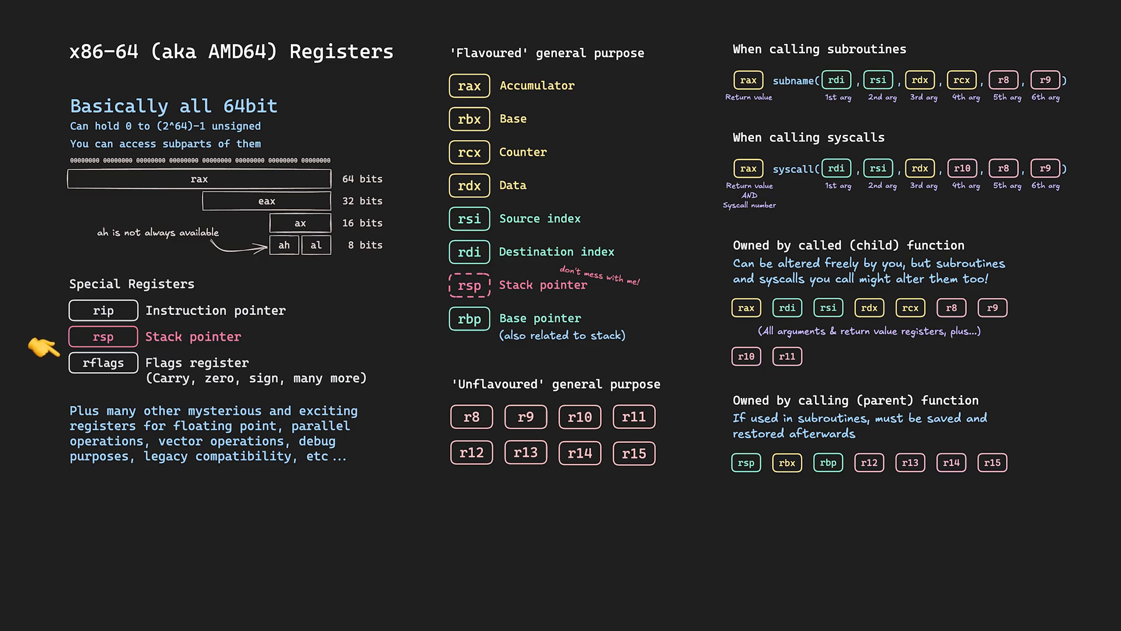
mouse_move(425, 375)
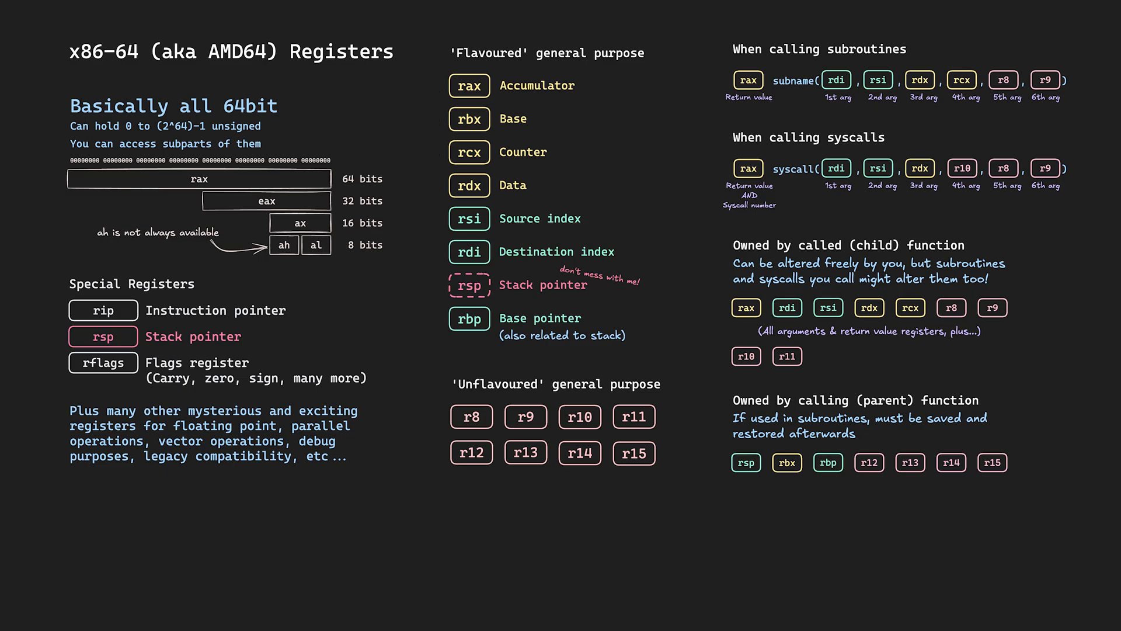
mouse_move(40, 142)
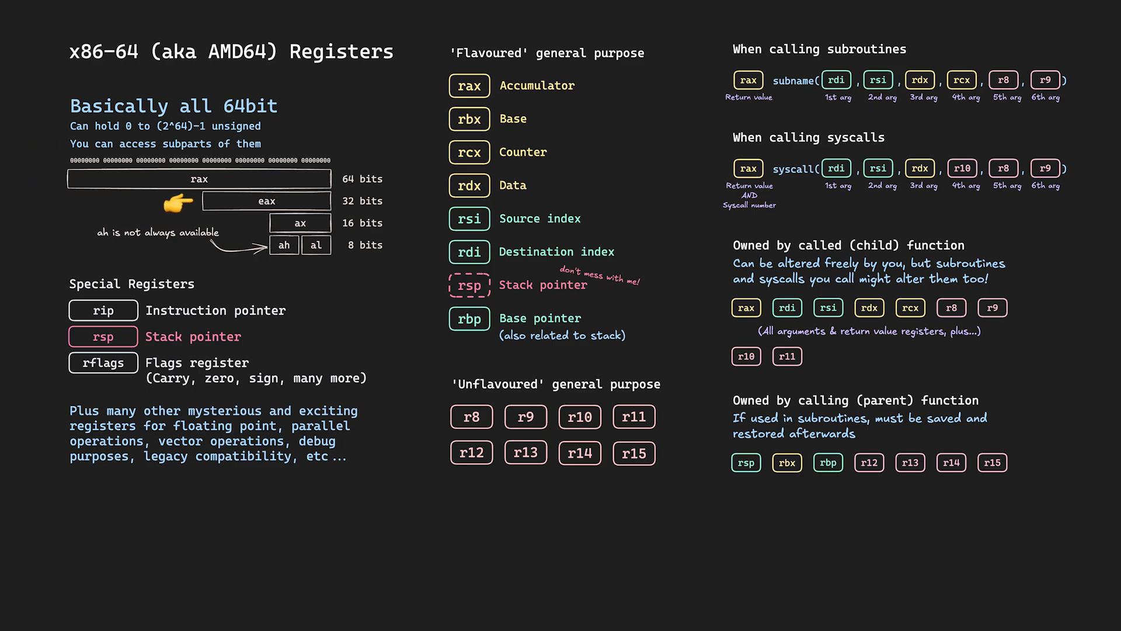
mouse_move(318, 276)
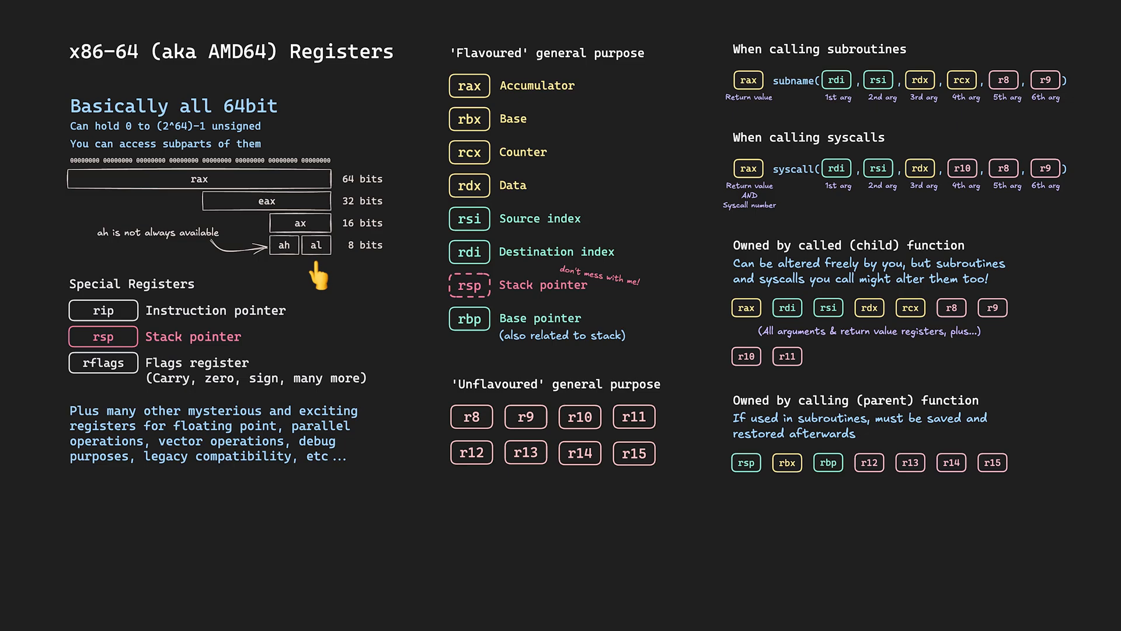
mouse_move(317, 278)
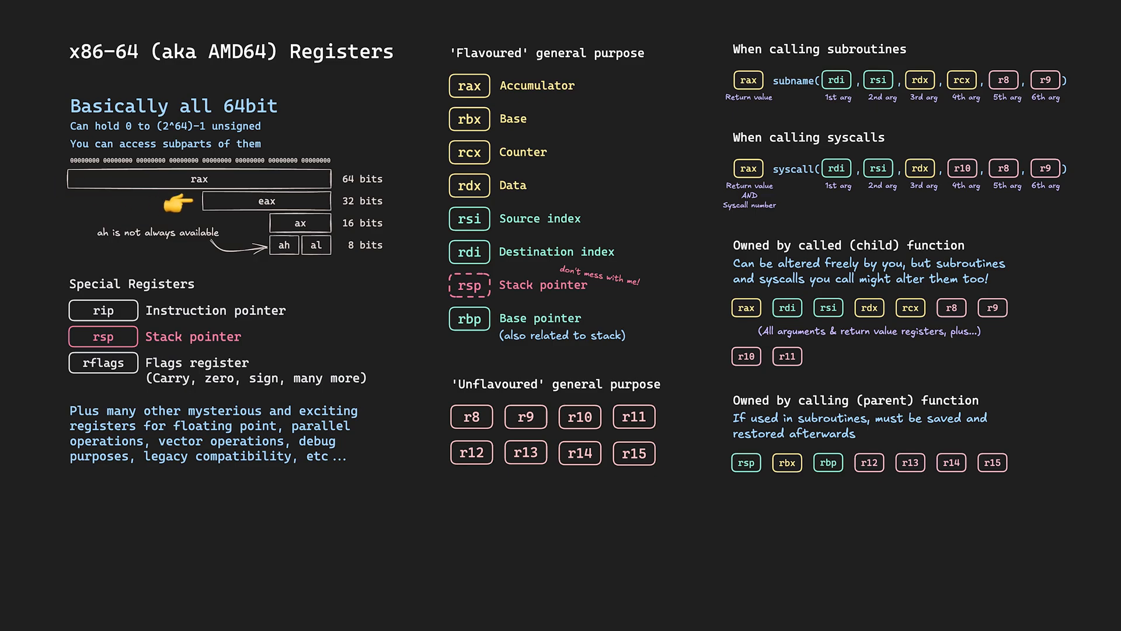
mouse_move(282, 275)
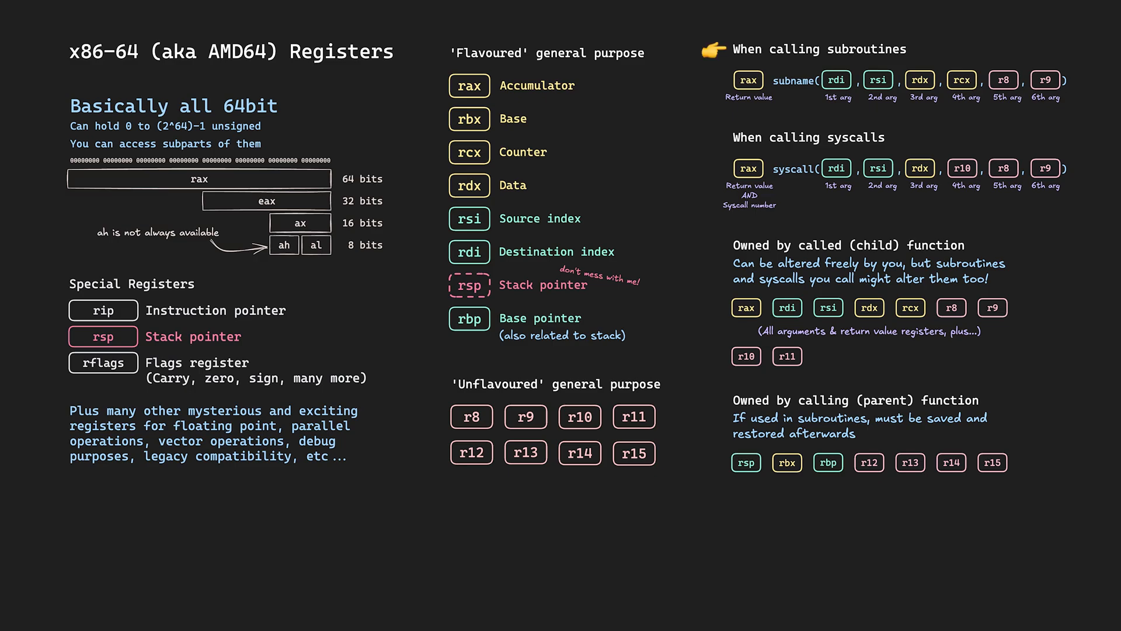
mouse_move(751, 116)
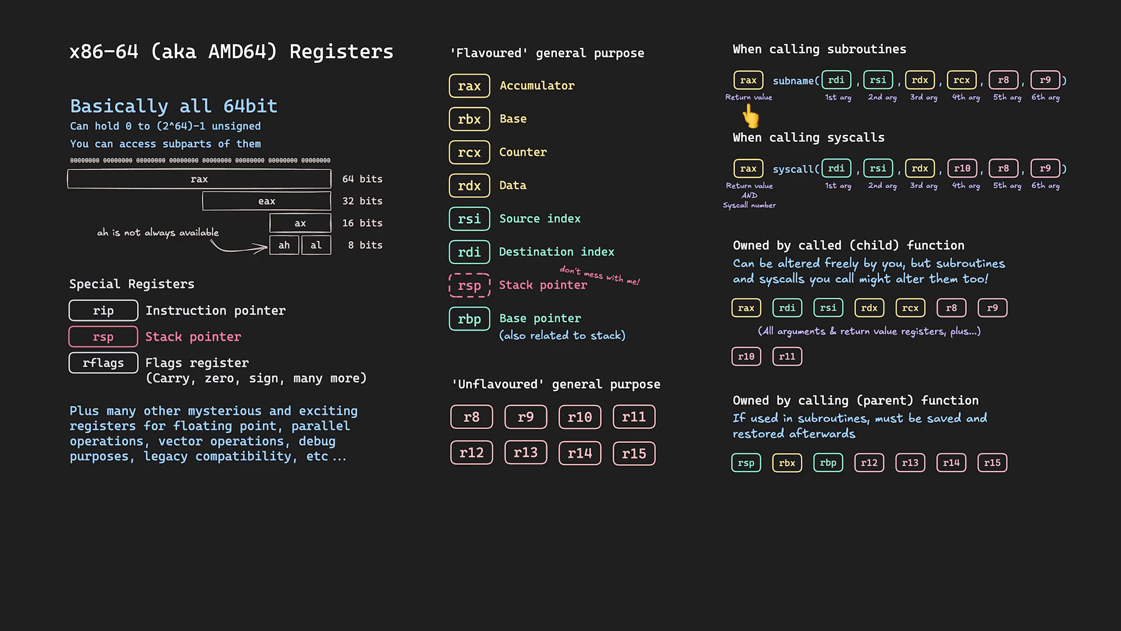
mouse_move(836, 114)
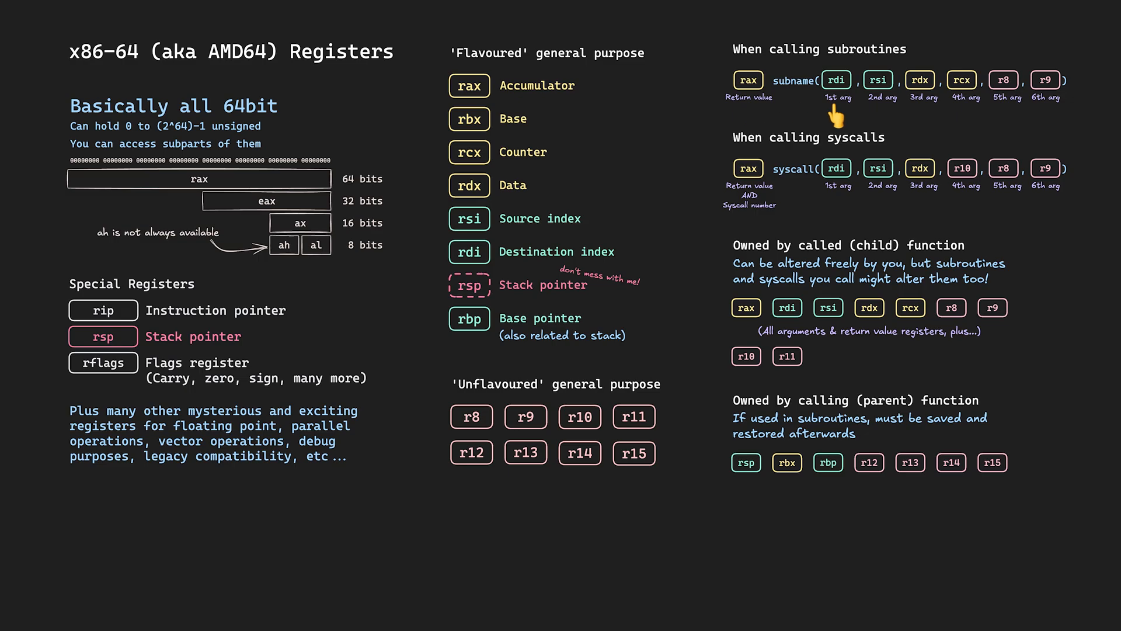
mouse_move(965, 118)
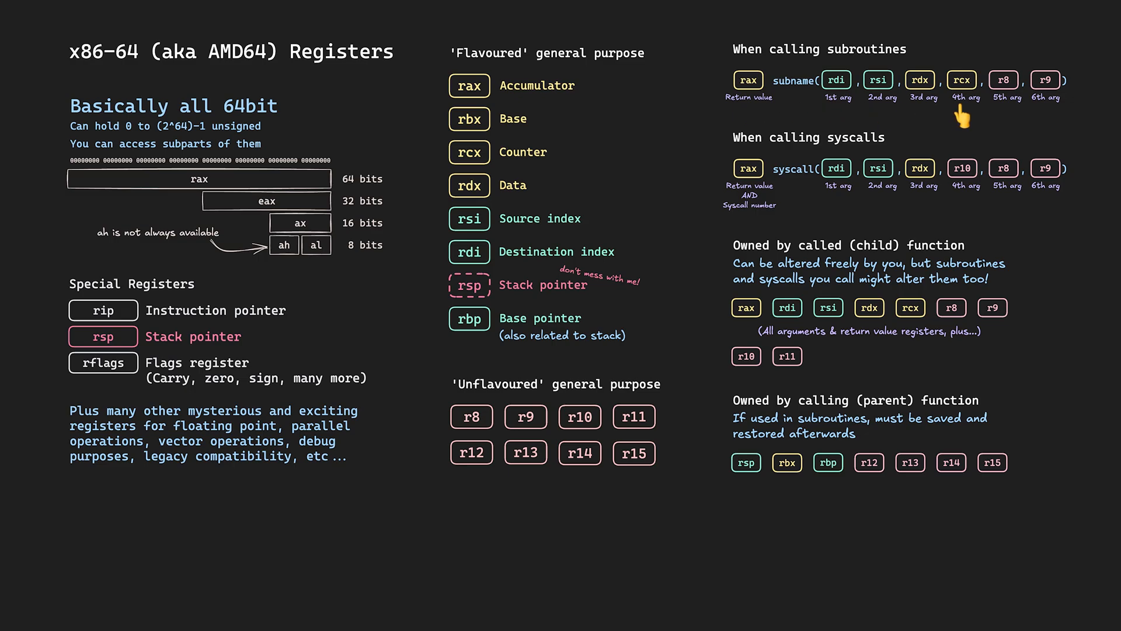
mouse_move(1048, 118)
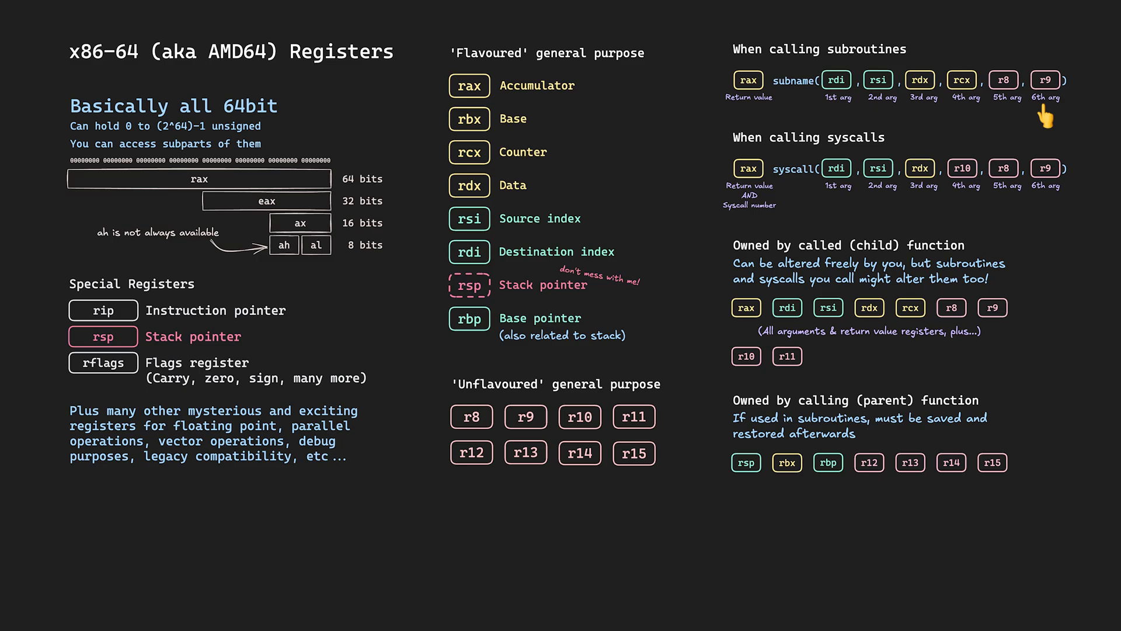
mouse_move(714, 135)
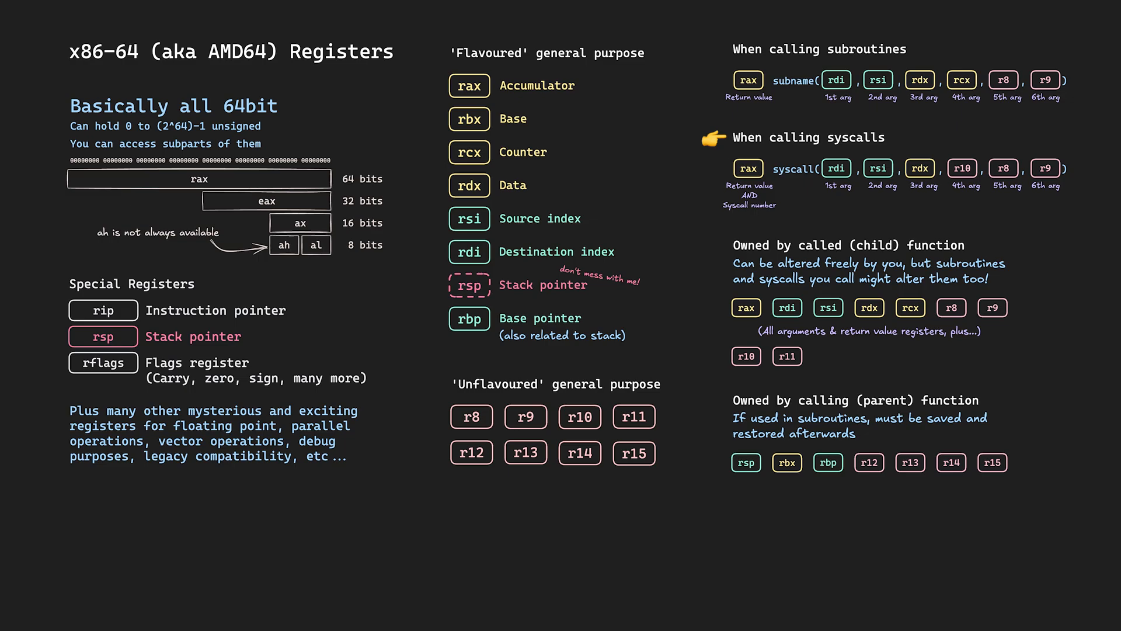
mouse_move(748, 222)
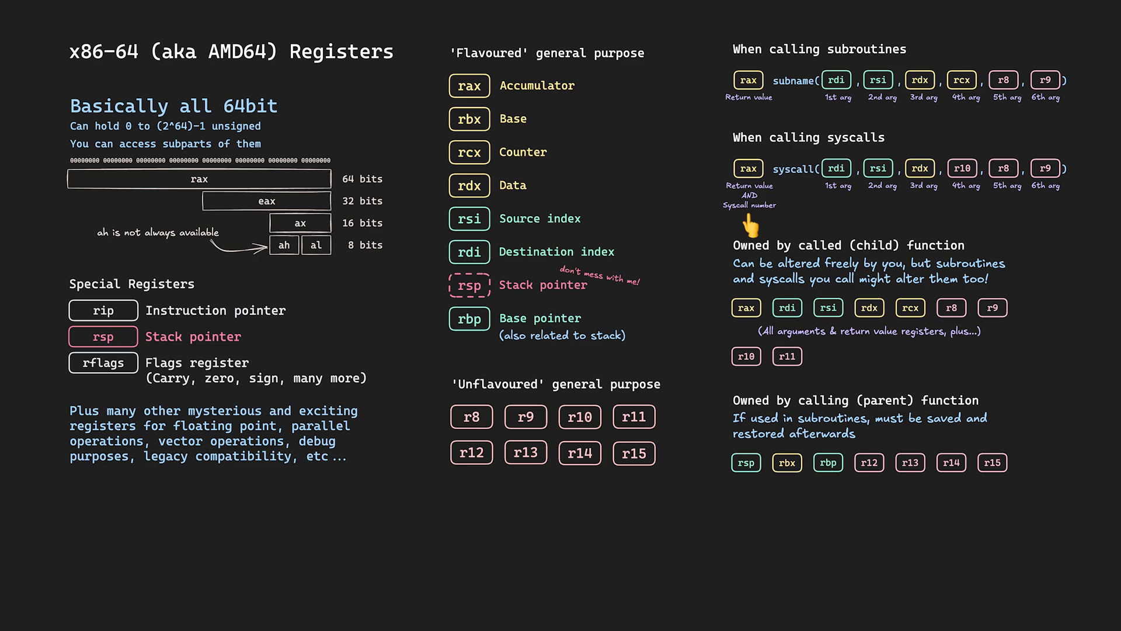
mouse_move(883, 207)
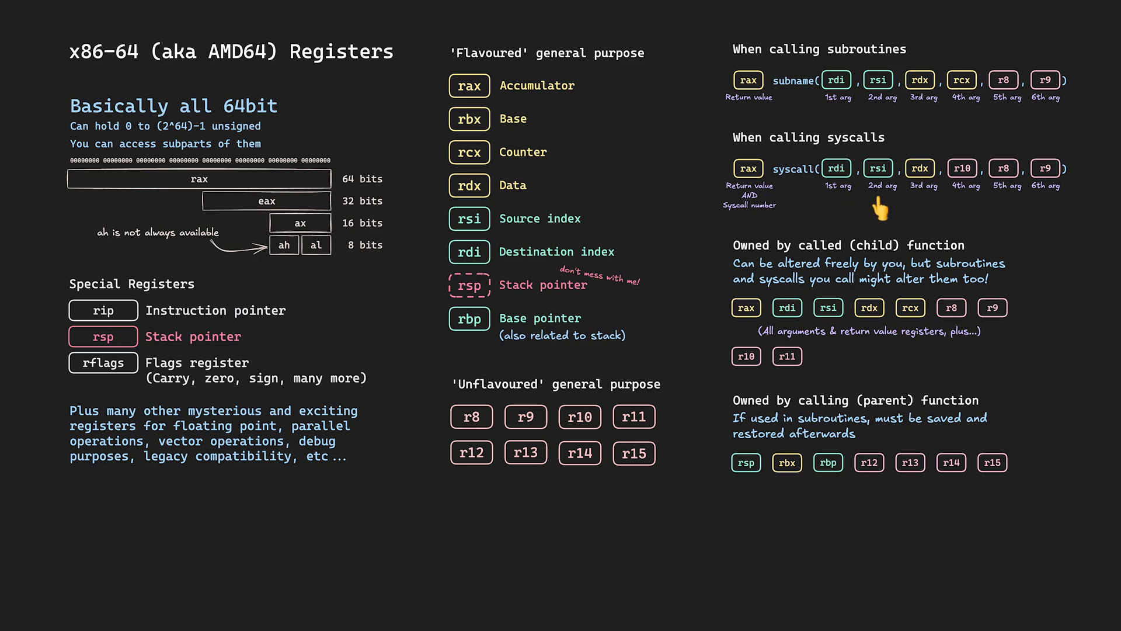
mouse_move(961, 215)
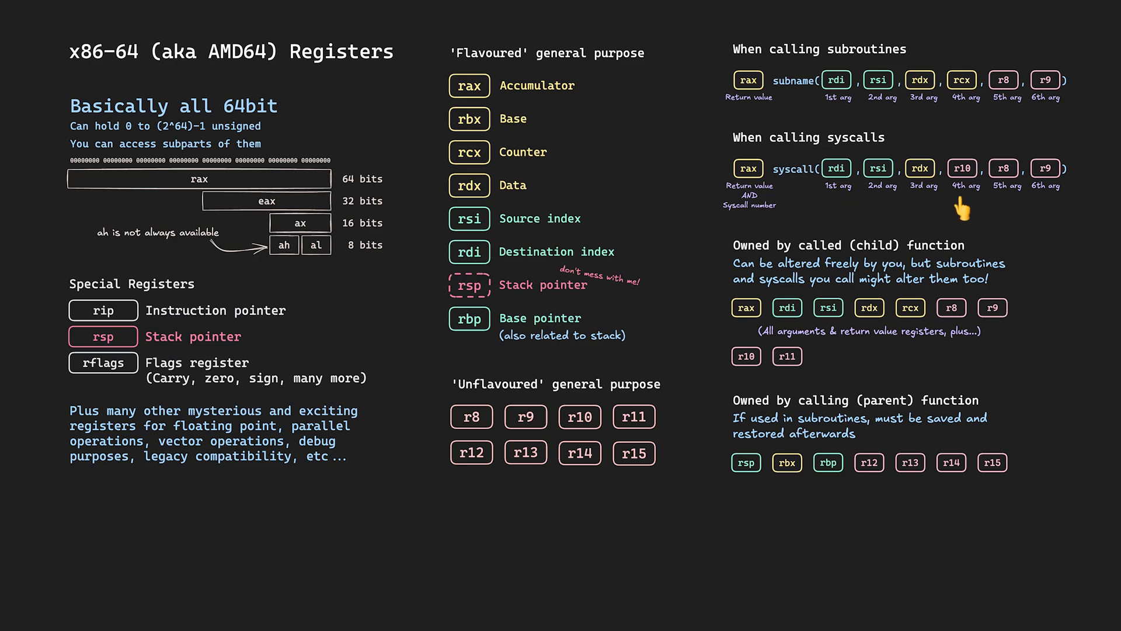
mouse_move(1045, 207)
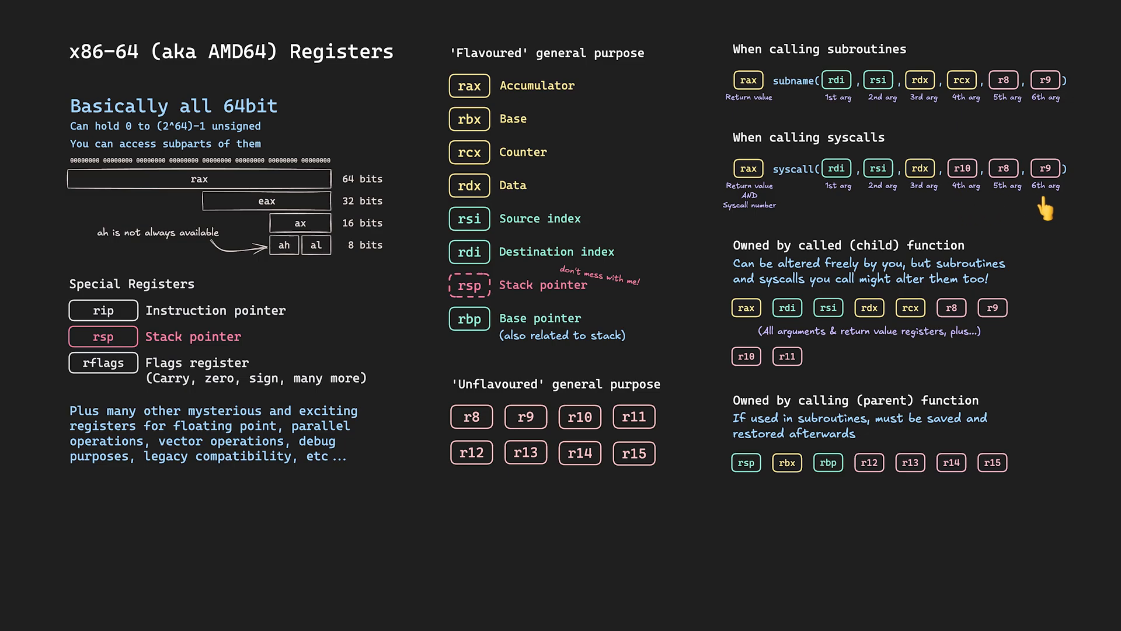